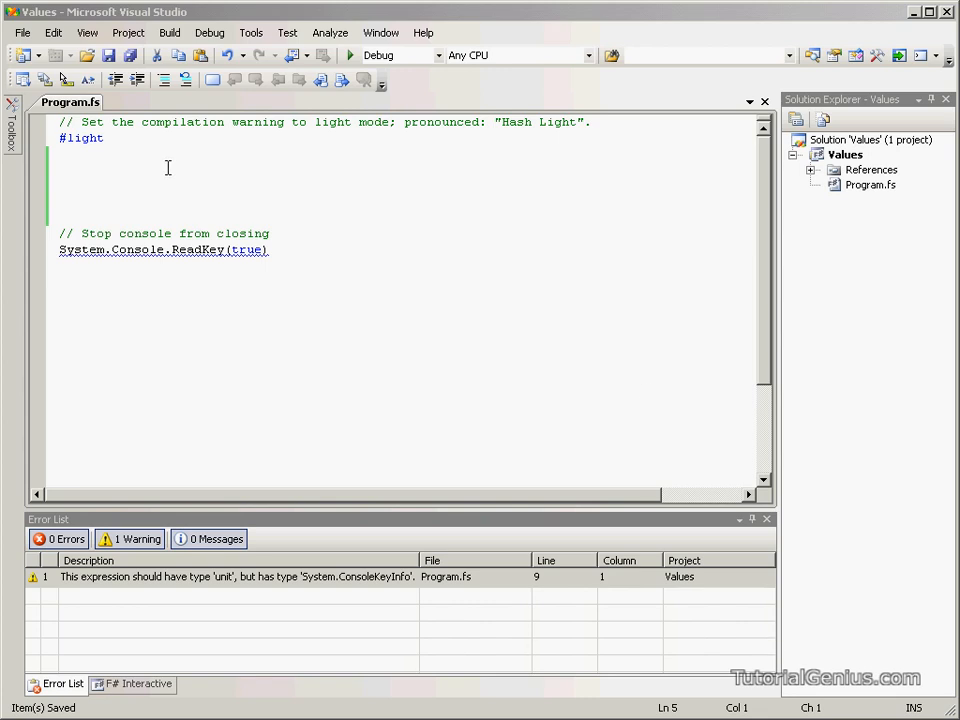
pyautogui.moveTo(104, 186)
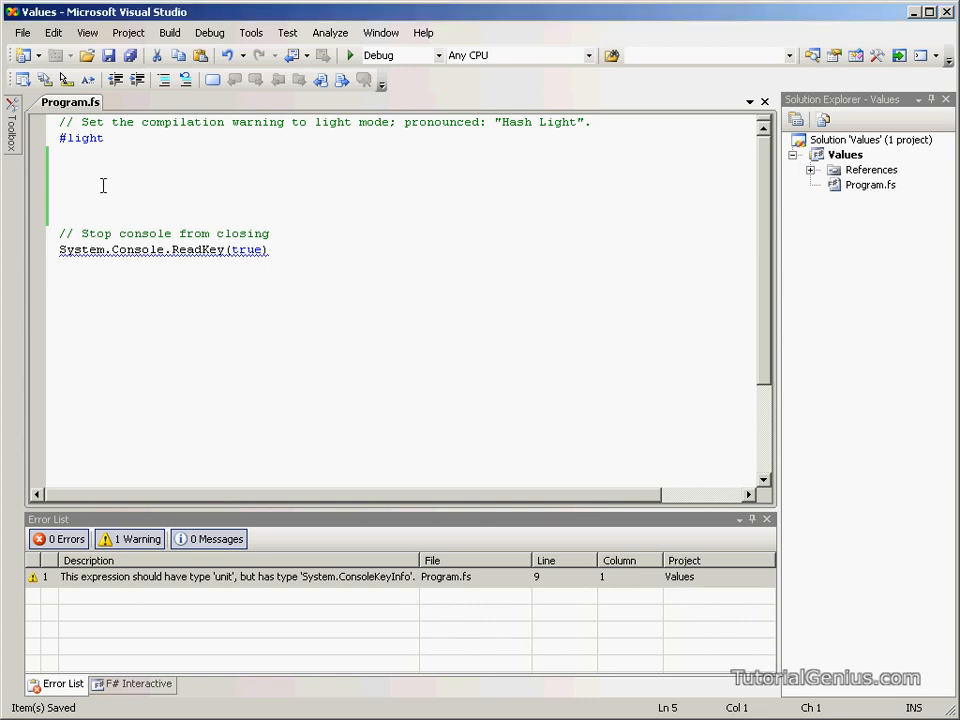
# - Bind testValue to the string "This is a test value!" with let in Program.fs
pyautogui.write('let t')
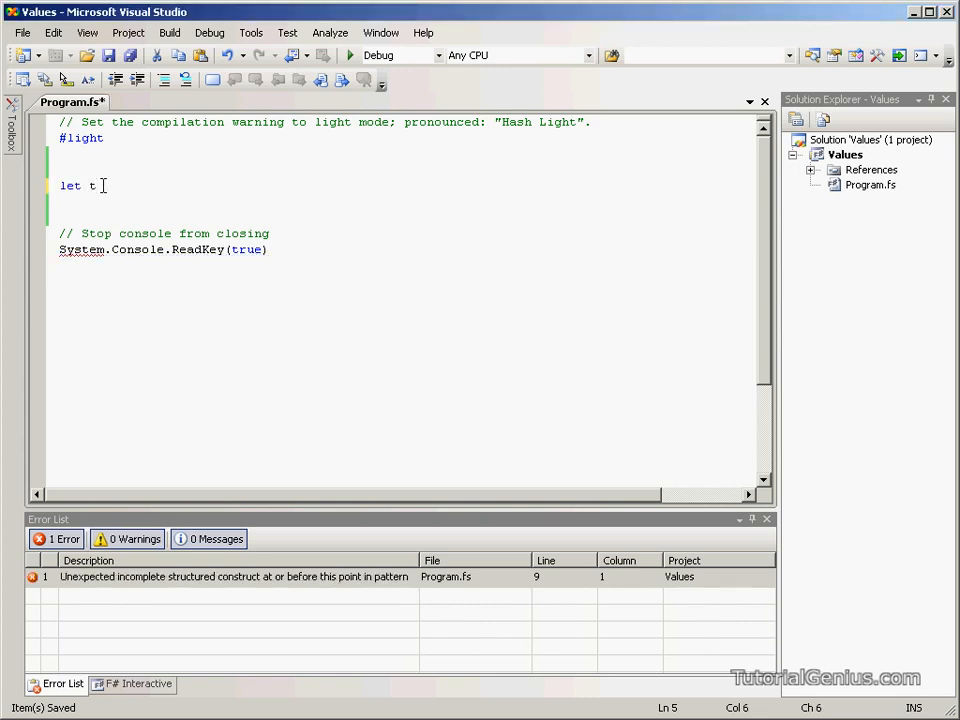
pyautogui.write('est')
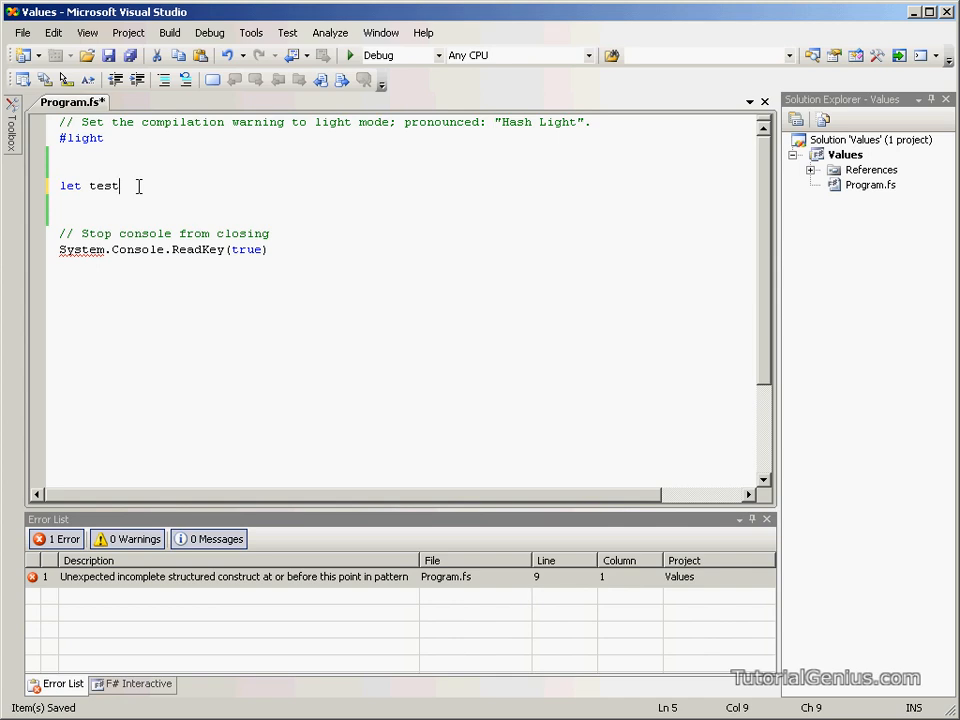
pyautogui.write('Value')
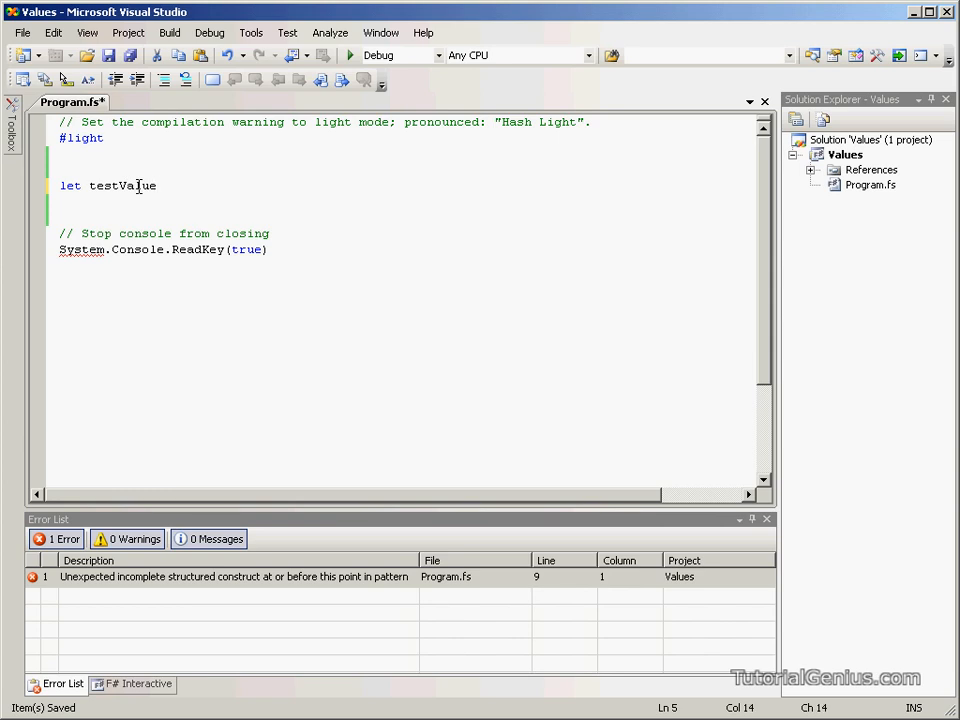
pyautogui.write('=')
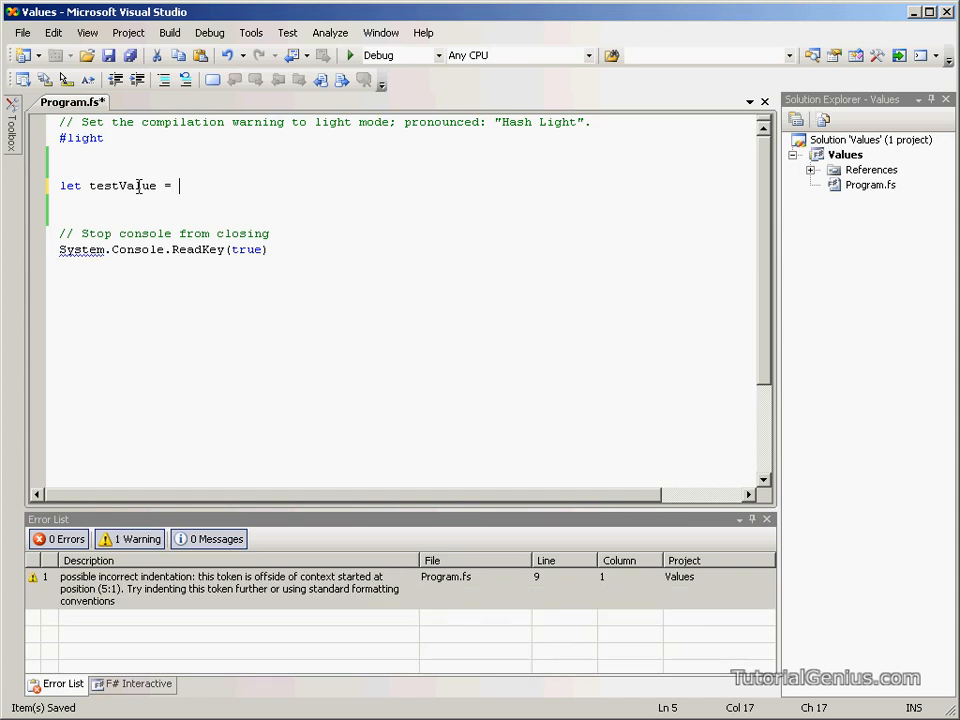
pyautogui.write('"Thi"')
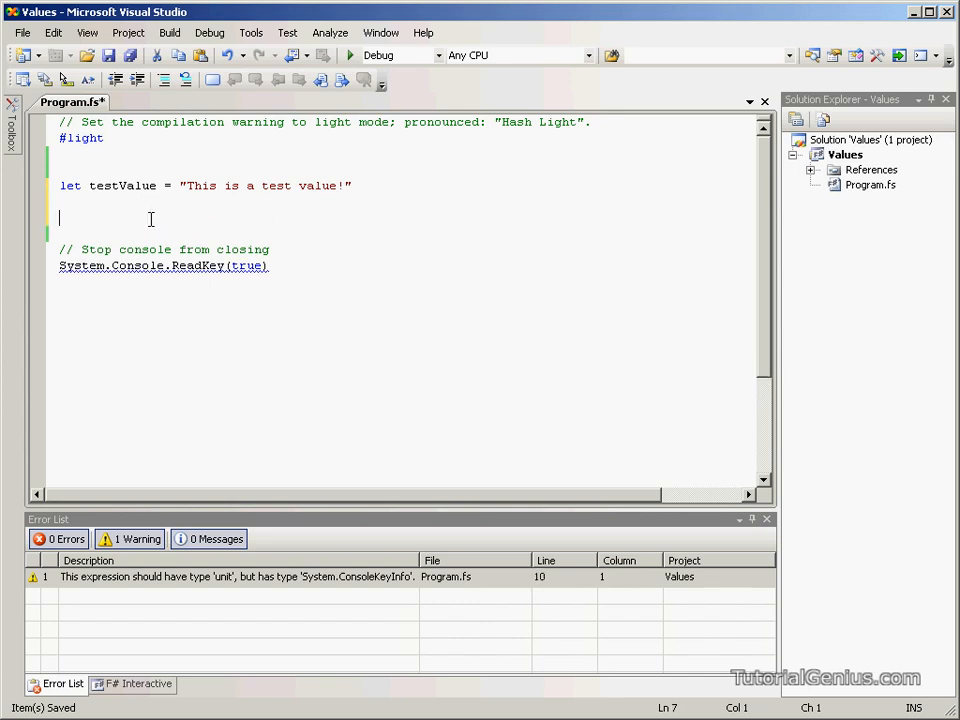
# - Add System.Console.WriteLine(testValue) below the definition using IntelliSense
pyautogui.write('System.')
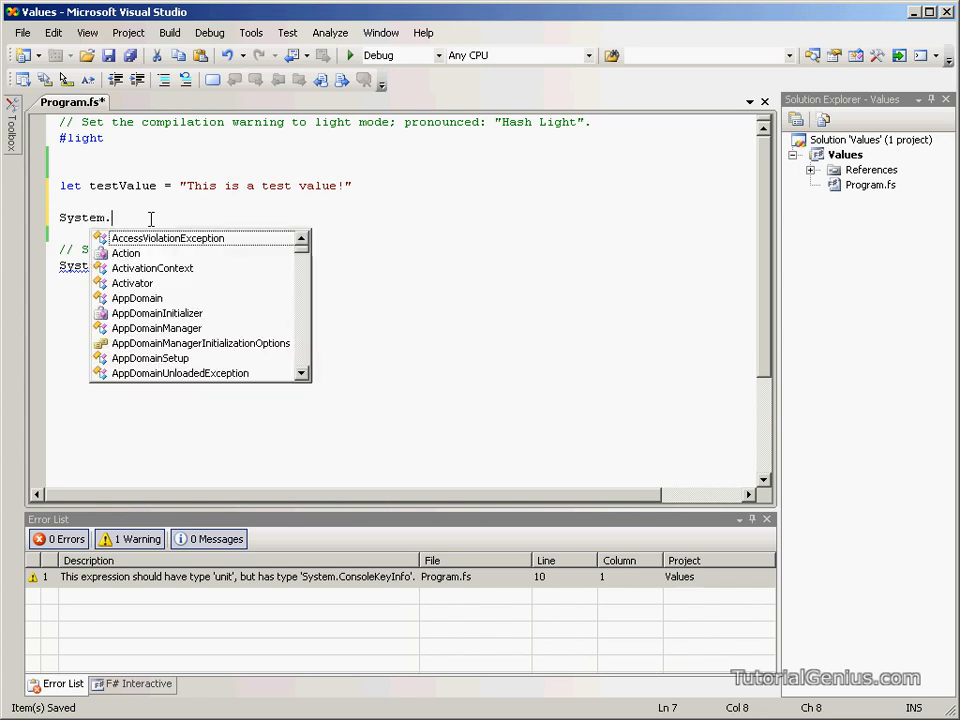
pyautogui.write('Console')
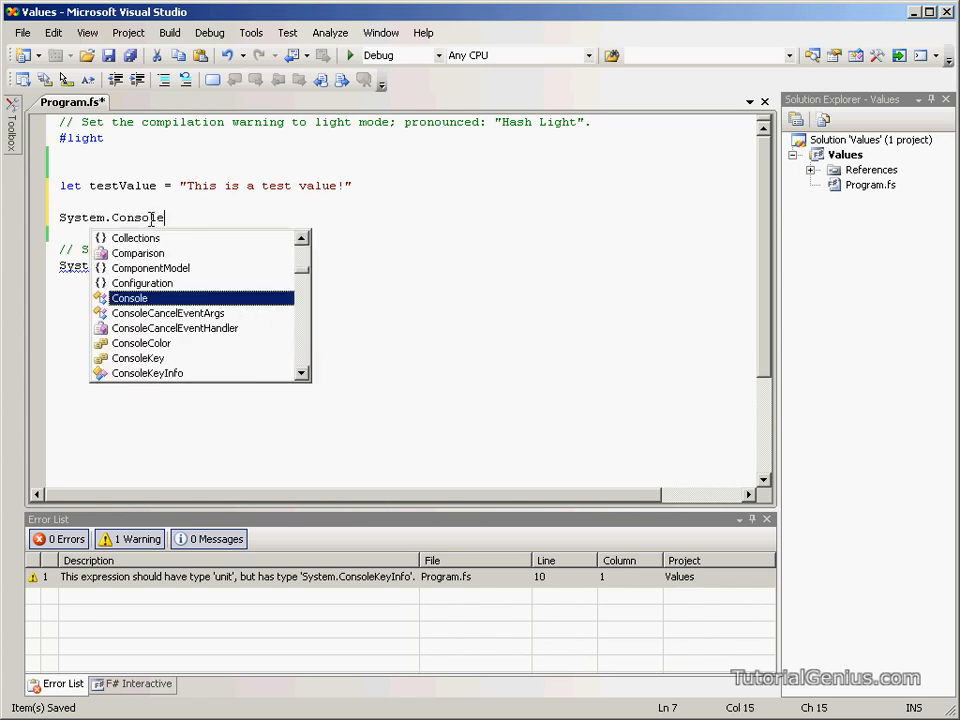
pyautogui.write('.writeLine(')
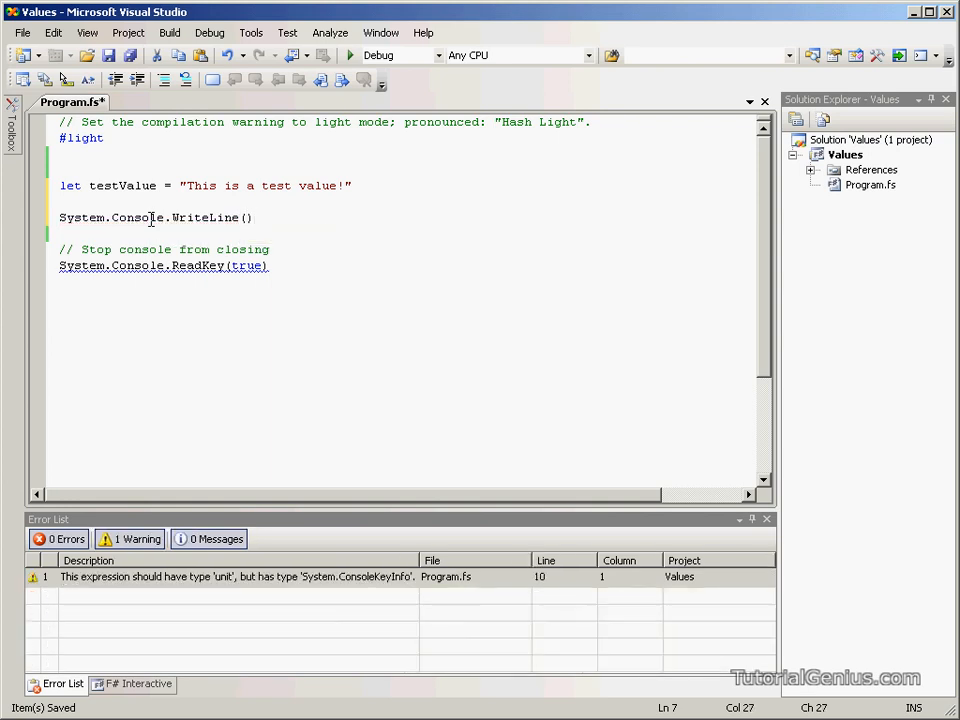
pyautogui.write('testValue')
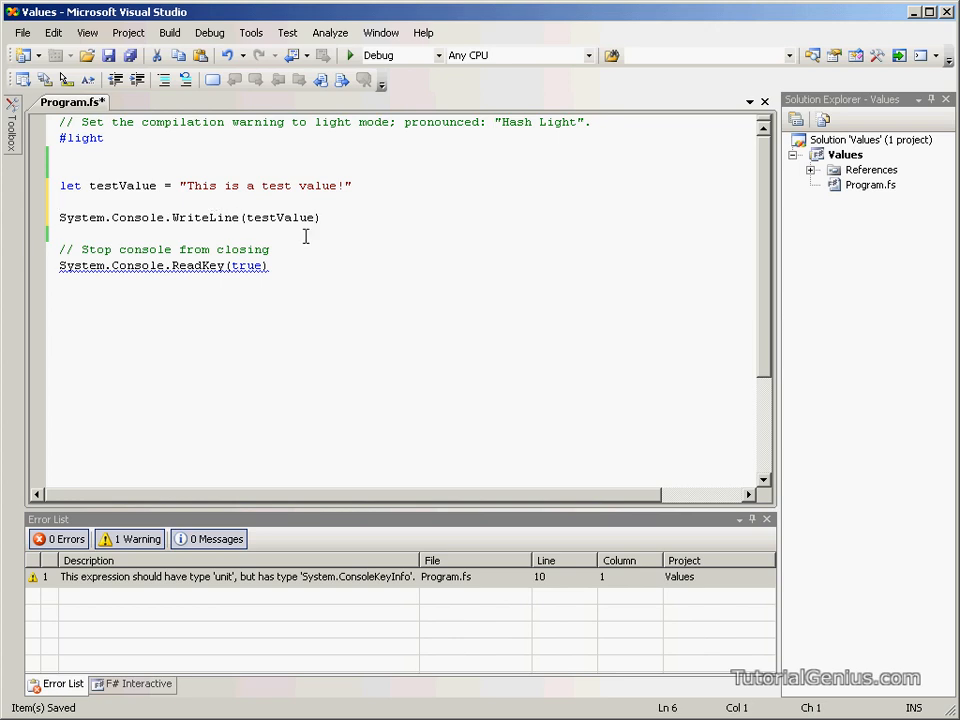
# - Replace the testValue argument with the literal "Hello World!"
pyautogui.doubleClick(280, 216)
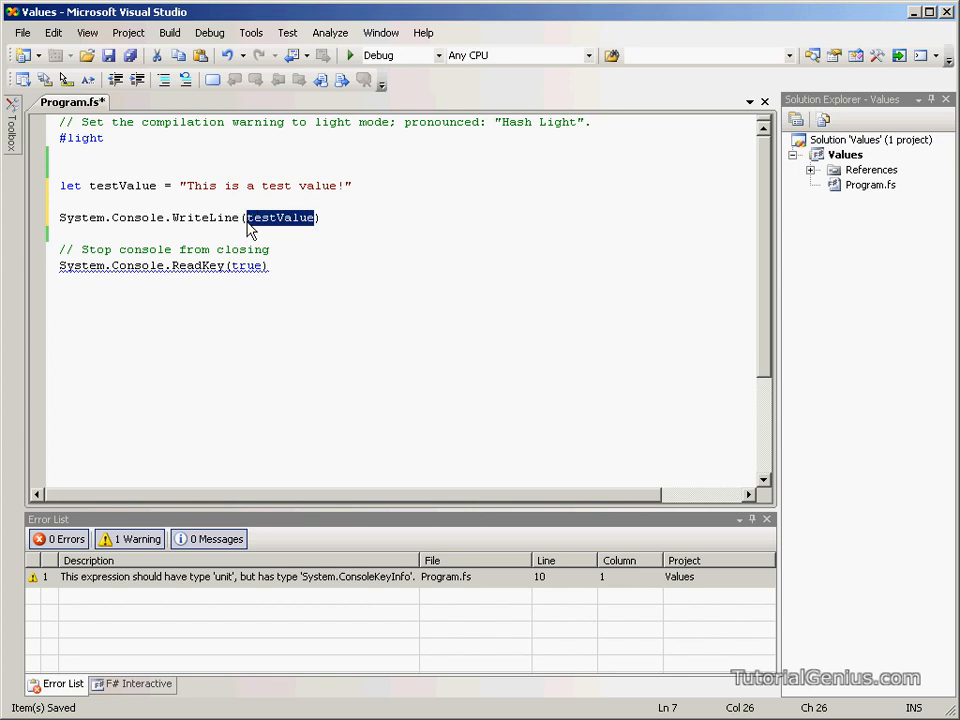
pyautogui.write('"Hello Wo')
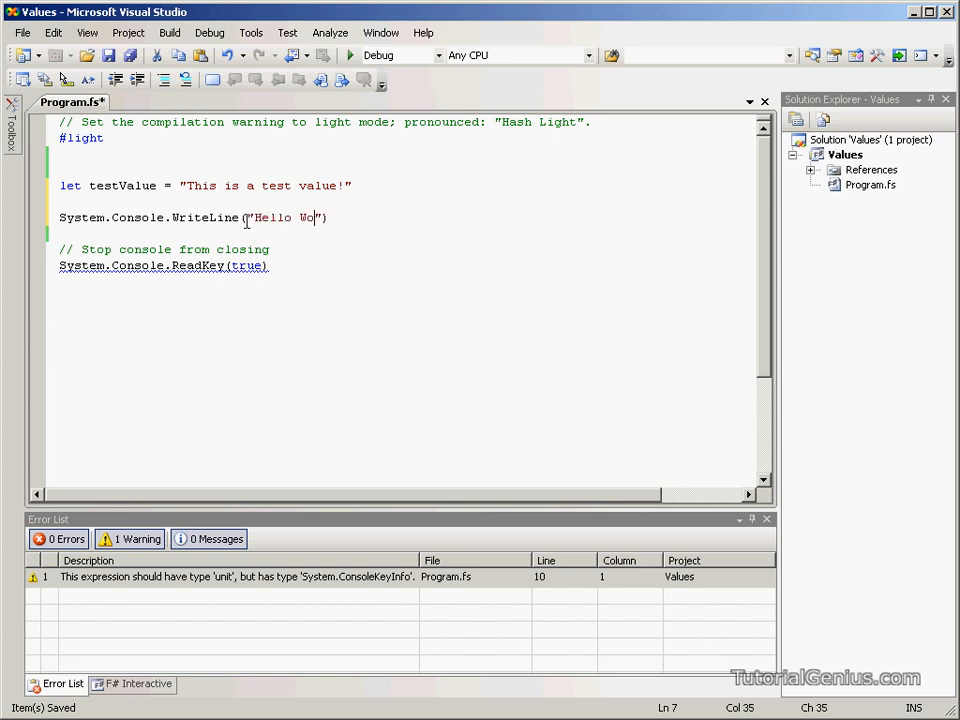
pyautogui.write('rld!')
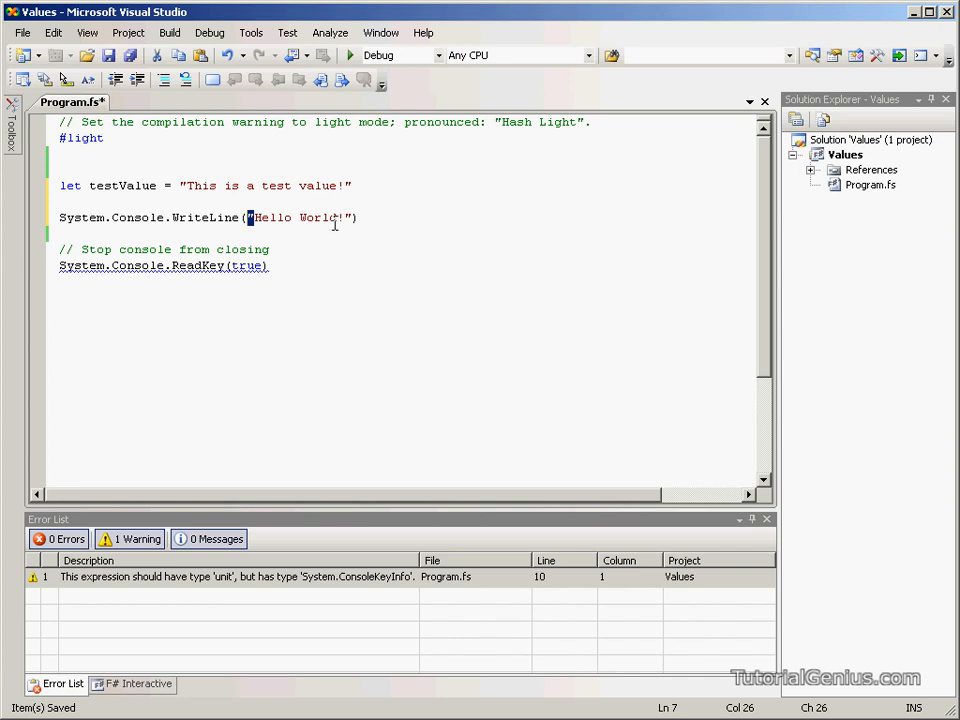
pyautogui.moveTo(122, 186)
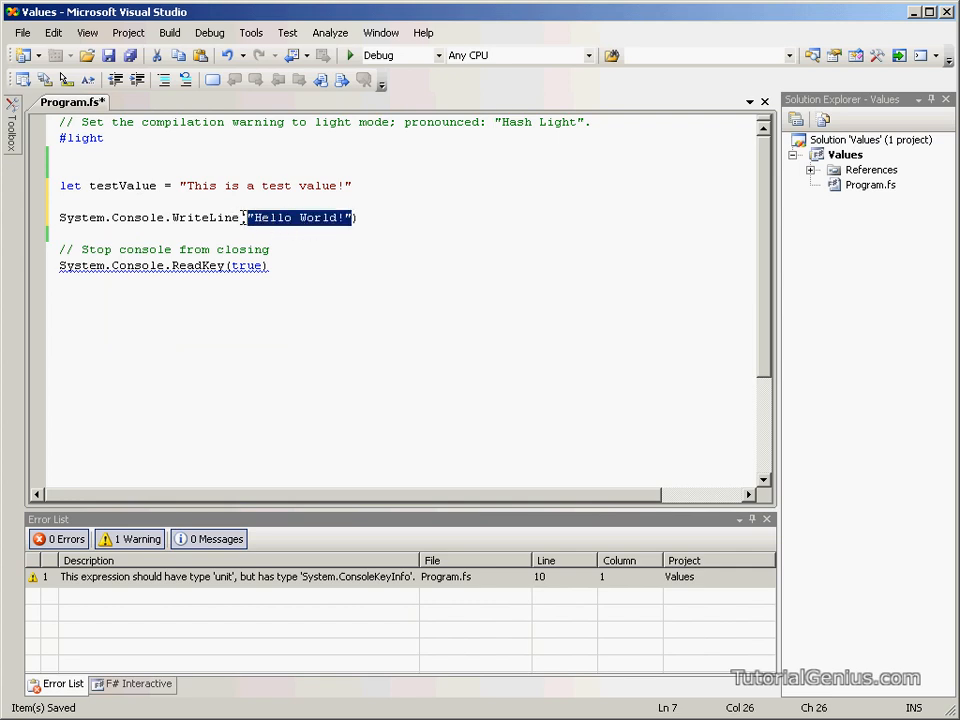
# - Restore WriteLine(testValue) and open blank lines between it and the definition
pyautogui.click(356, 216)
pyautogui.write('testValue')
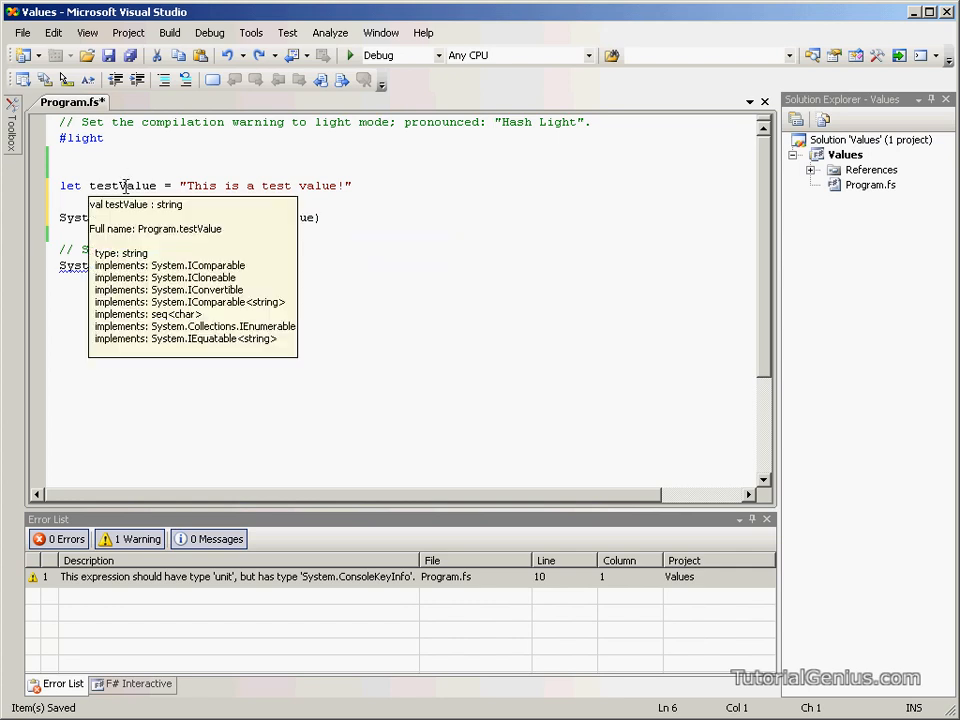
pyautogui.moveTo(298, 180)
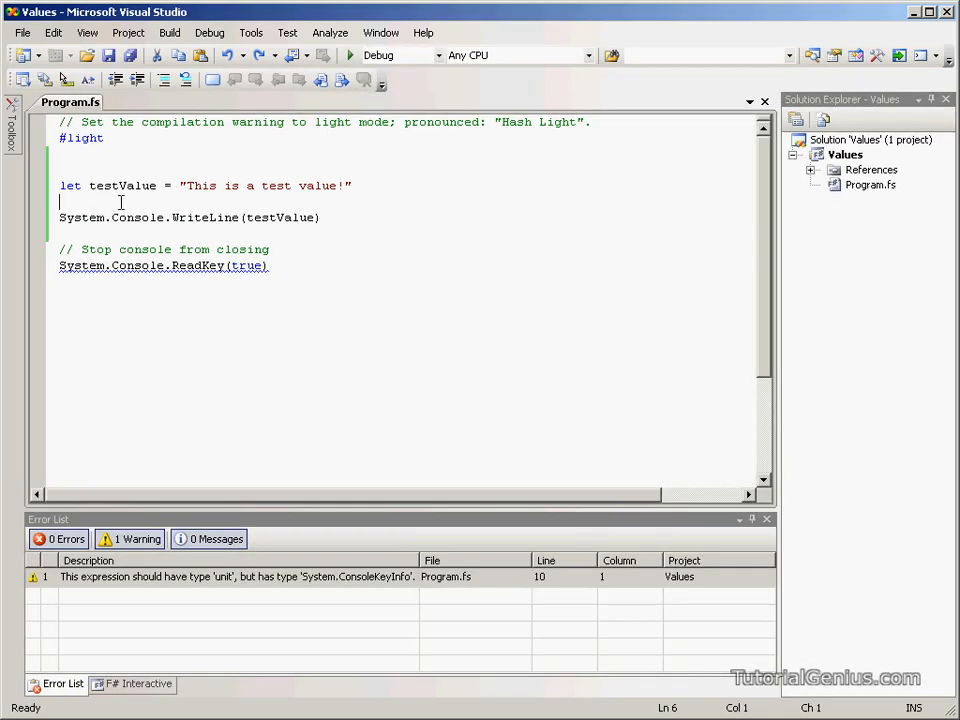
pyautogui.doubleClick(120, 186)
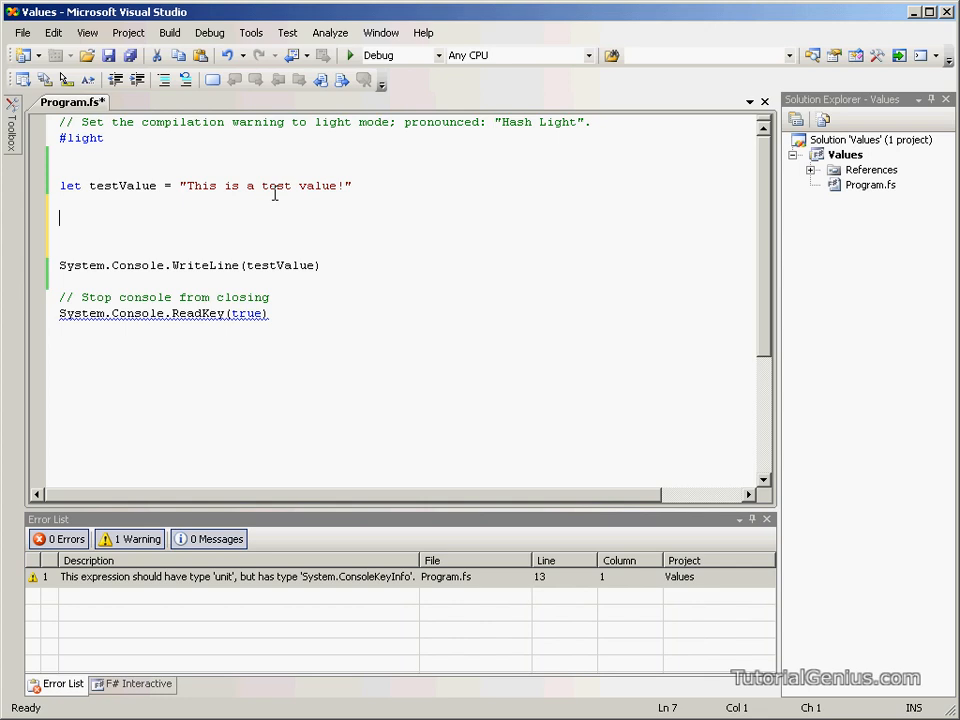
# - Add testValue <- "Hello World!" before WriteLine and check the Error List warnings
pyautogui.write('test')
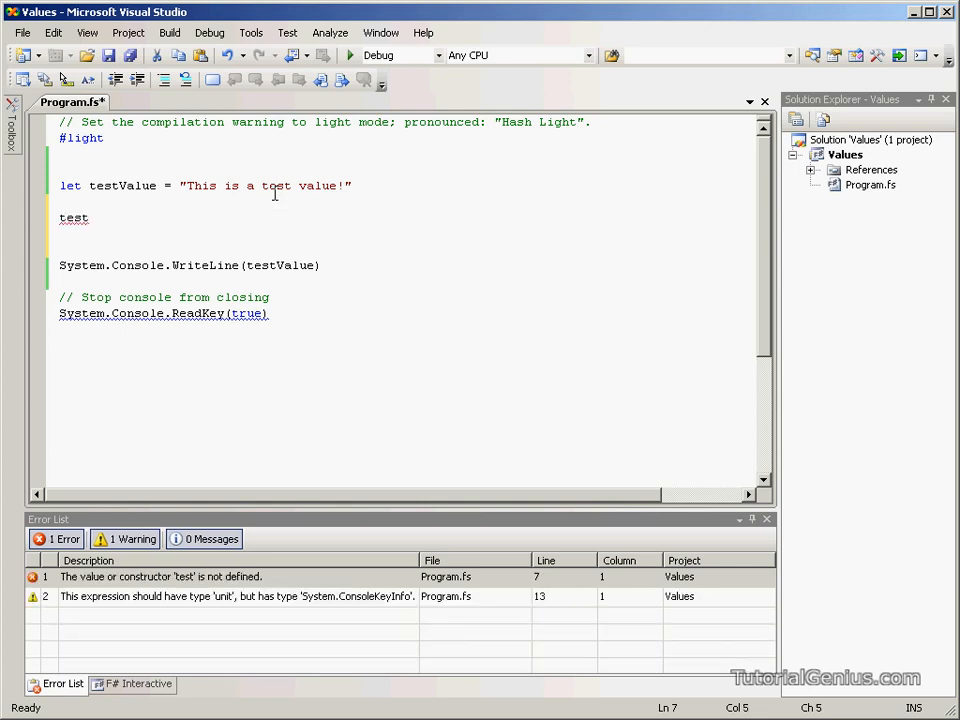
pyautogui.write('Value = "')
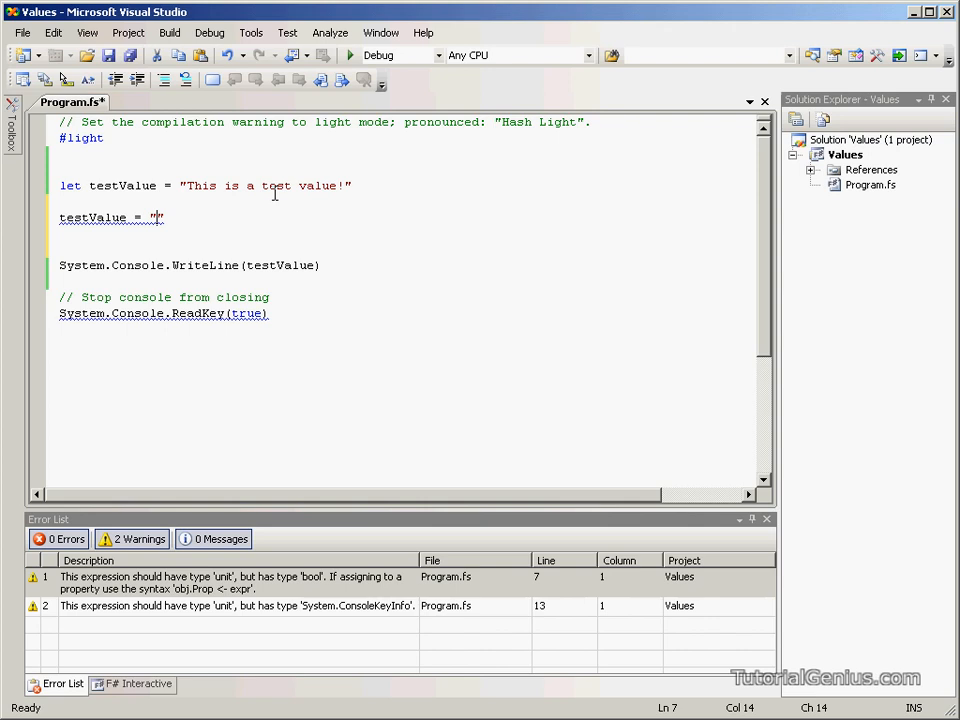
pyautogui.write('Hello')
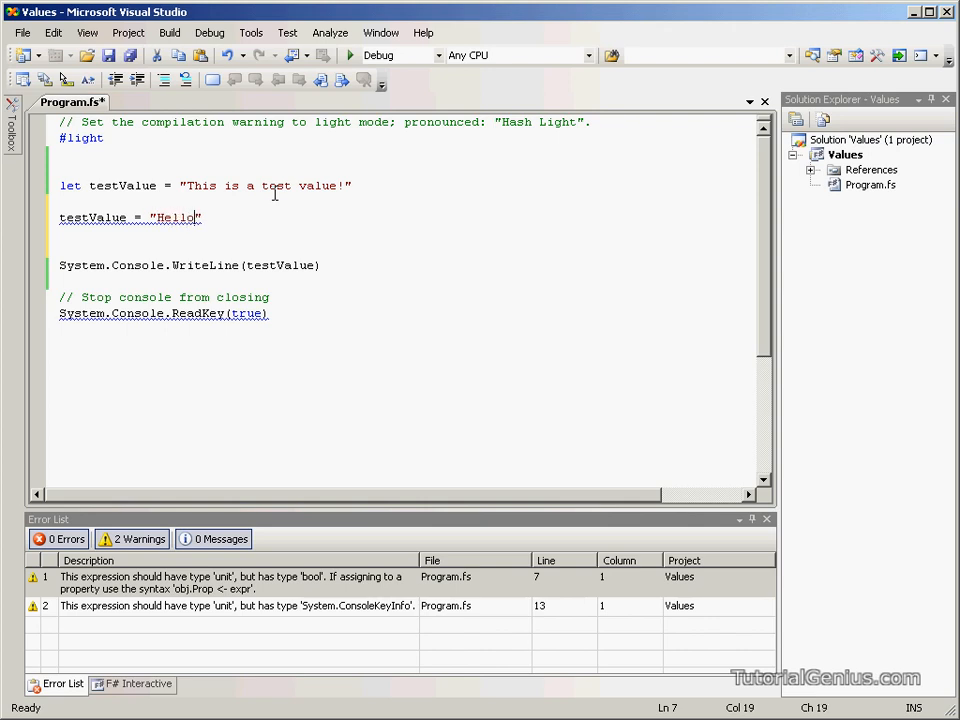
pyautogui.write('World!')
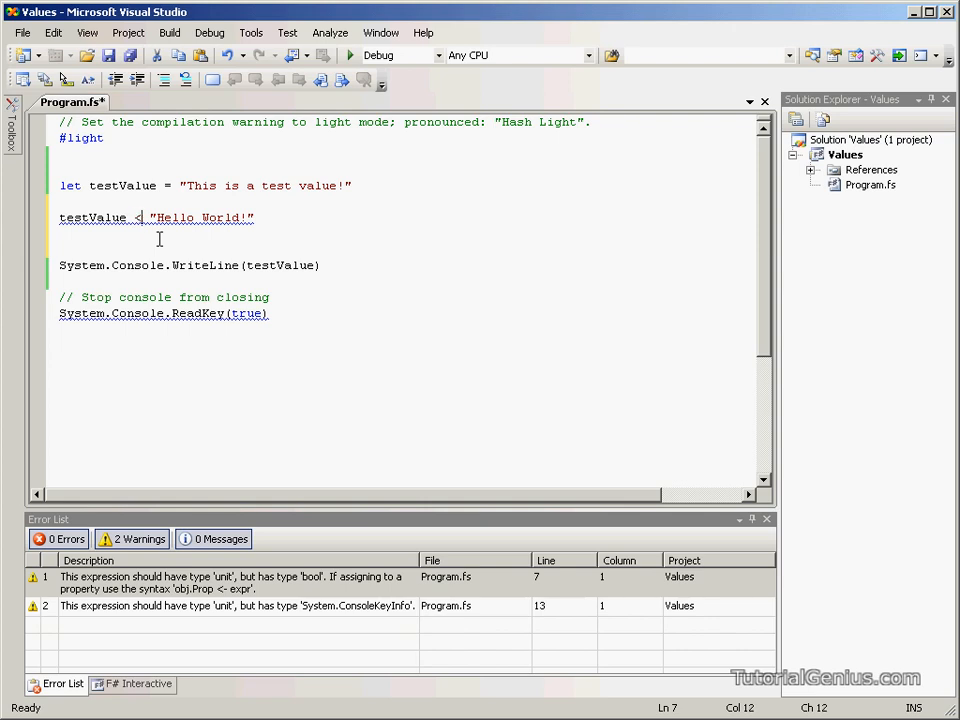
pyautogui.write('-')
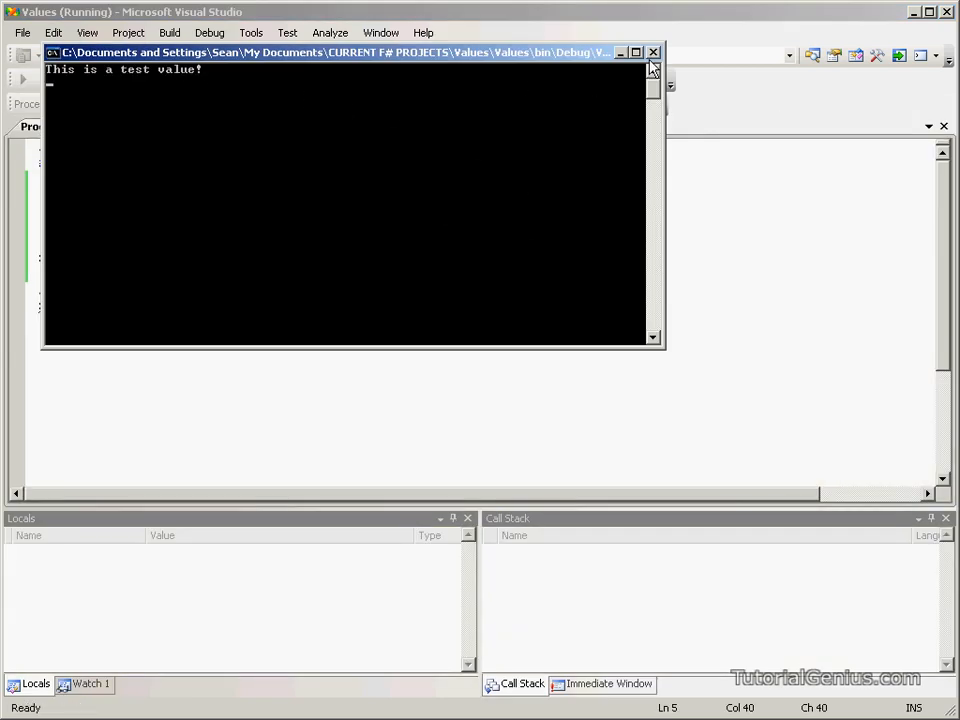
pyautogui.moveTo(652, 52)
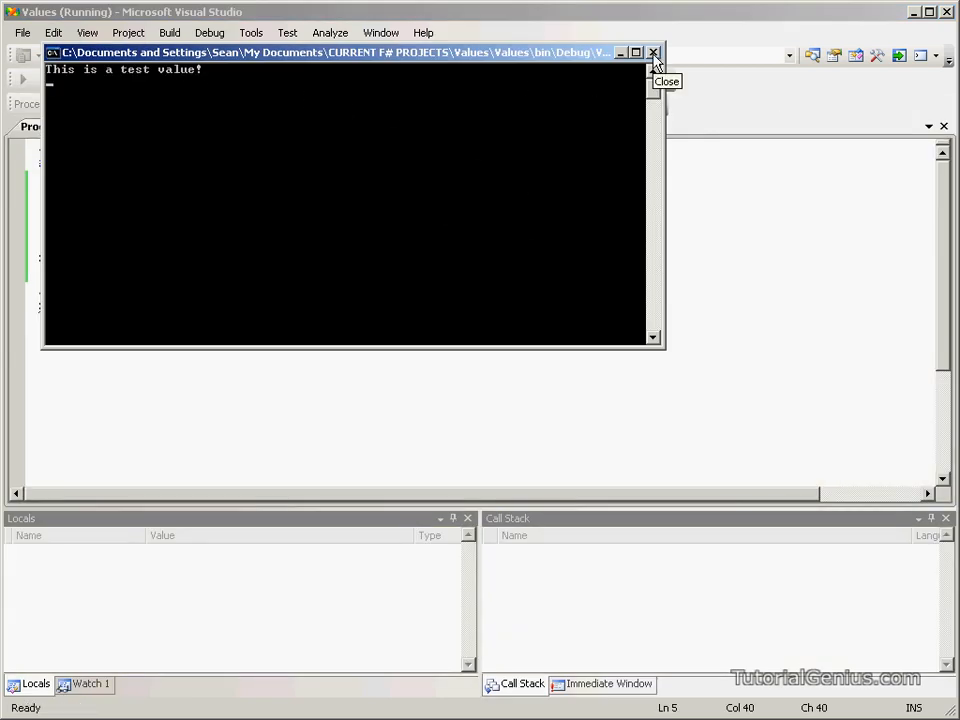